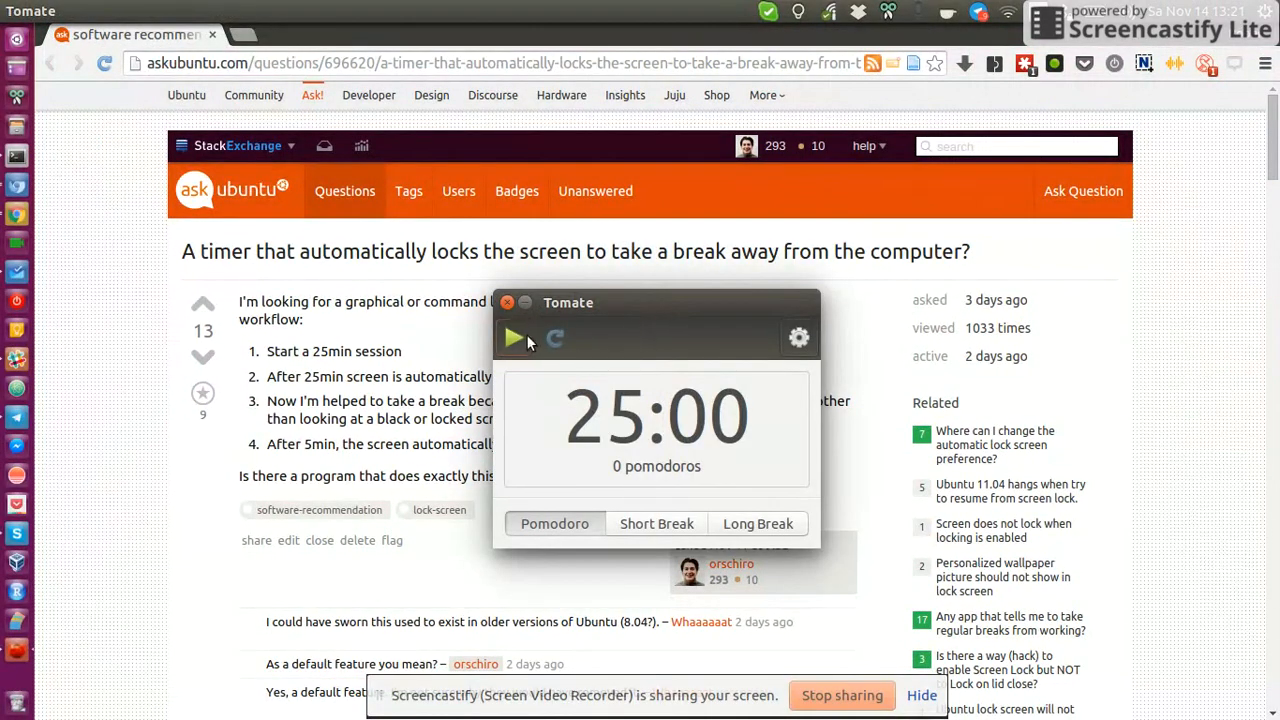
# Start Tomate's 25-minute pomodoro countdown with the green Play button
pyautogui.click(513, 337)
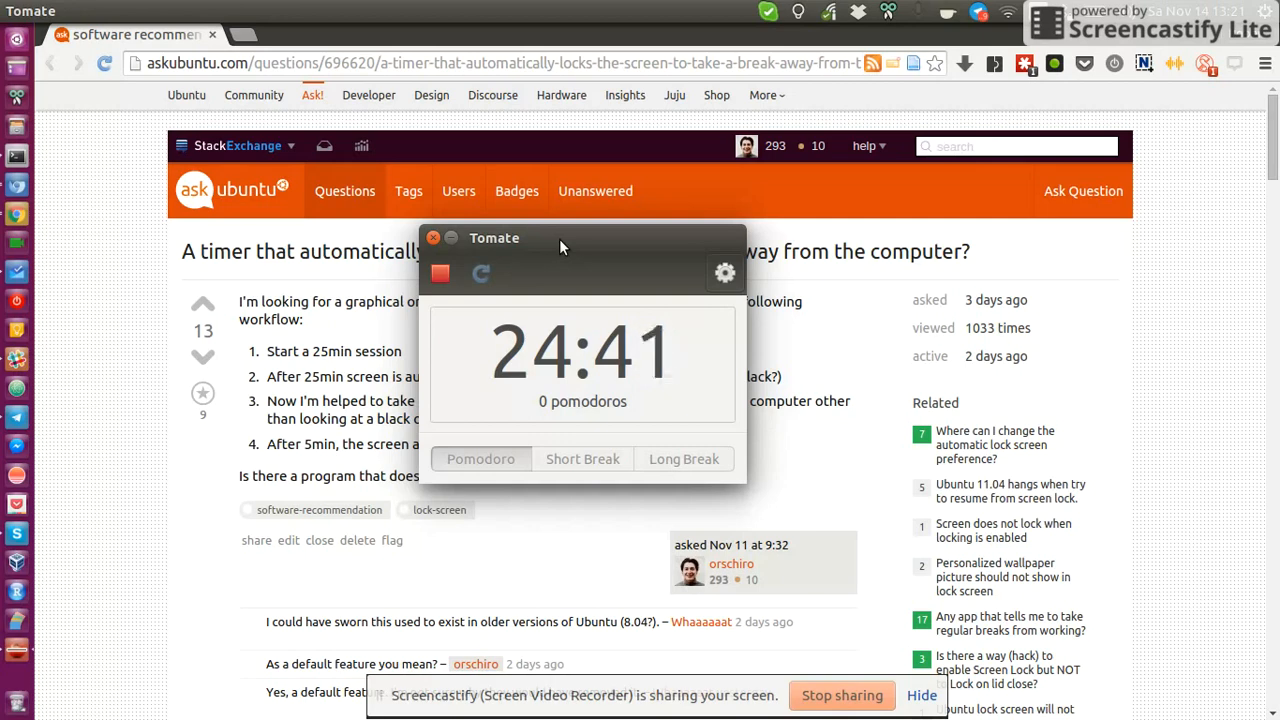
pyautogui.moveTo(558, 217)
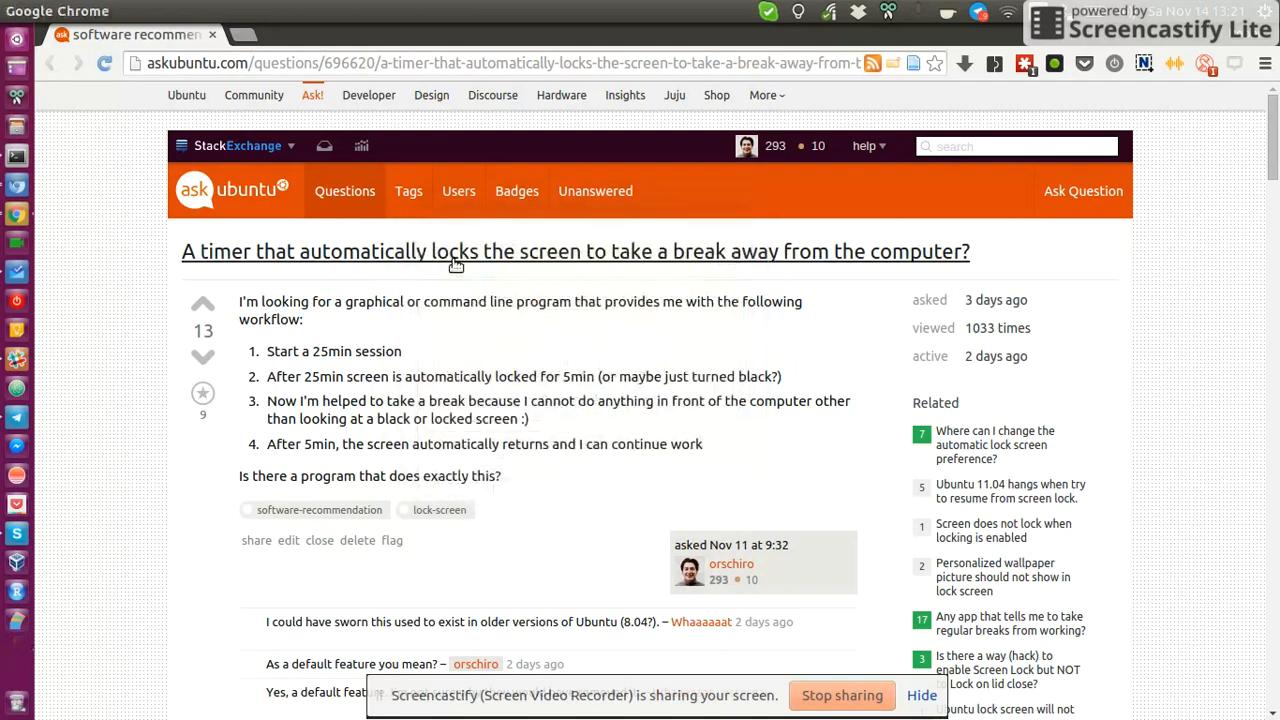
pyautogui.moveTo(504, 328)
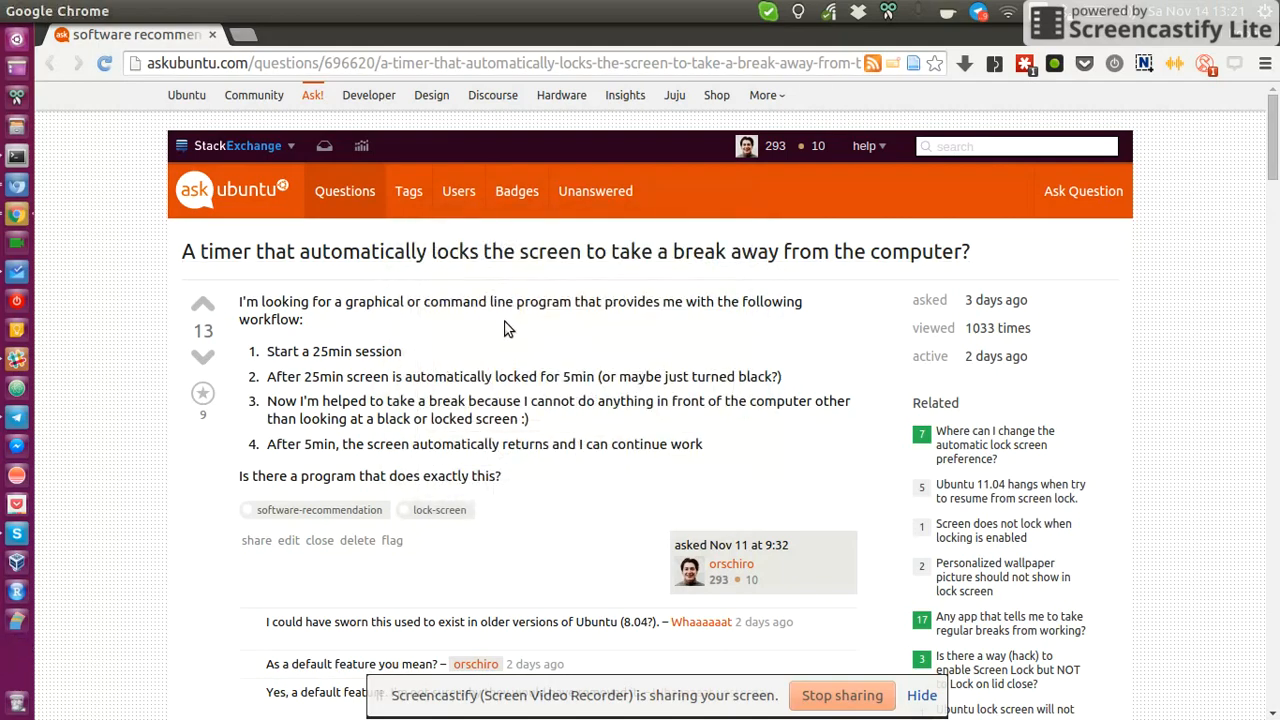
pyautogui.moveTo(530, 308)
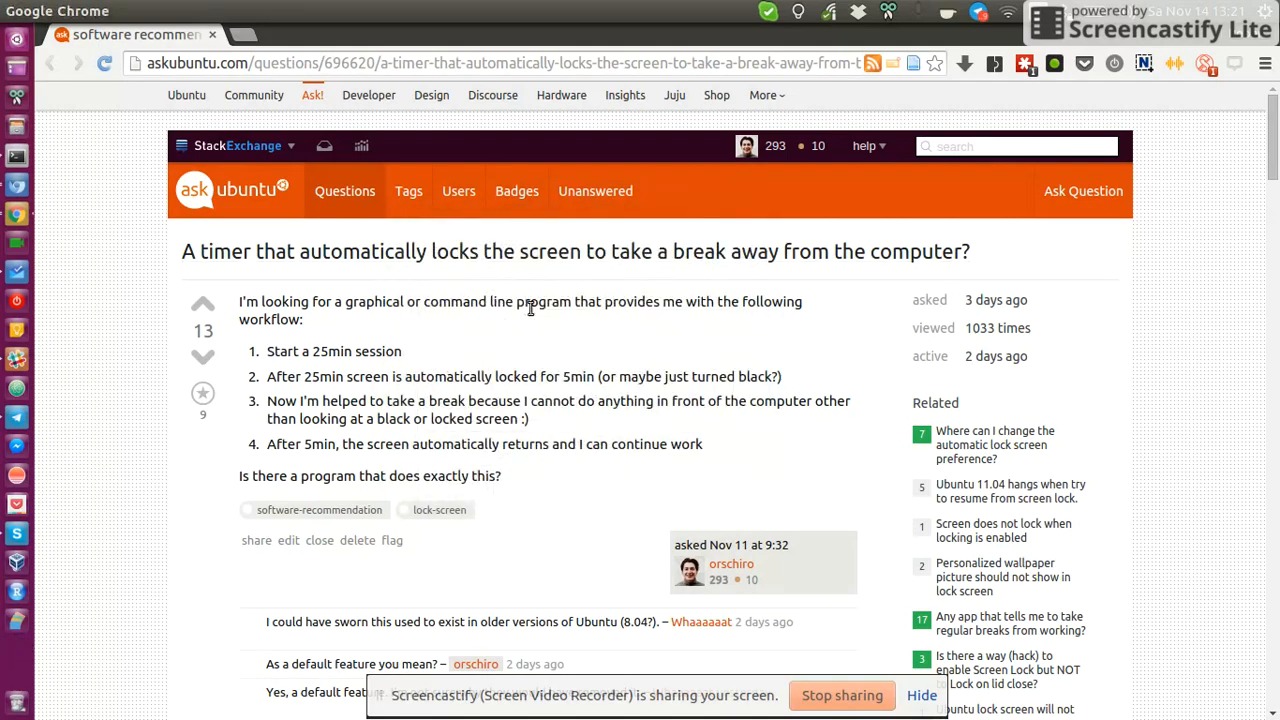
# Scroll the Ask Ubuntu answer past the script to the 'How to use' steps
pyautogui.scroll(-3)
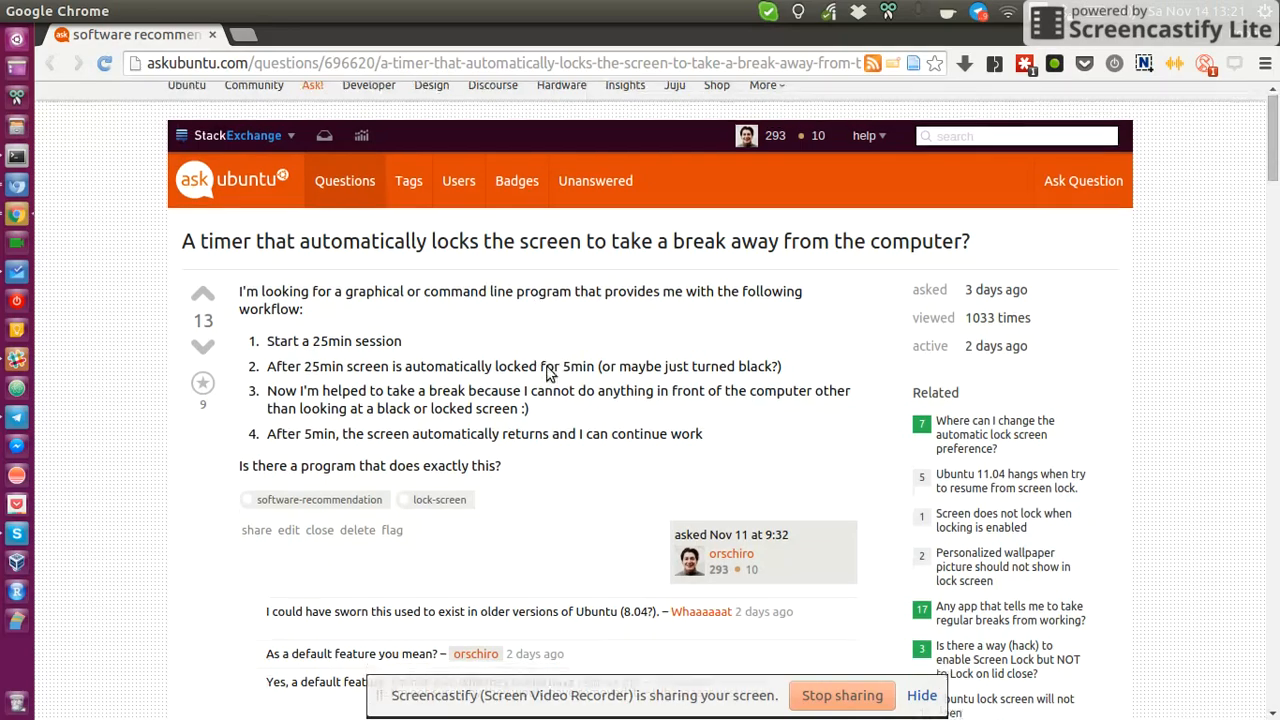
pyautogui.scroll(-3)
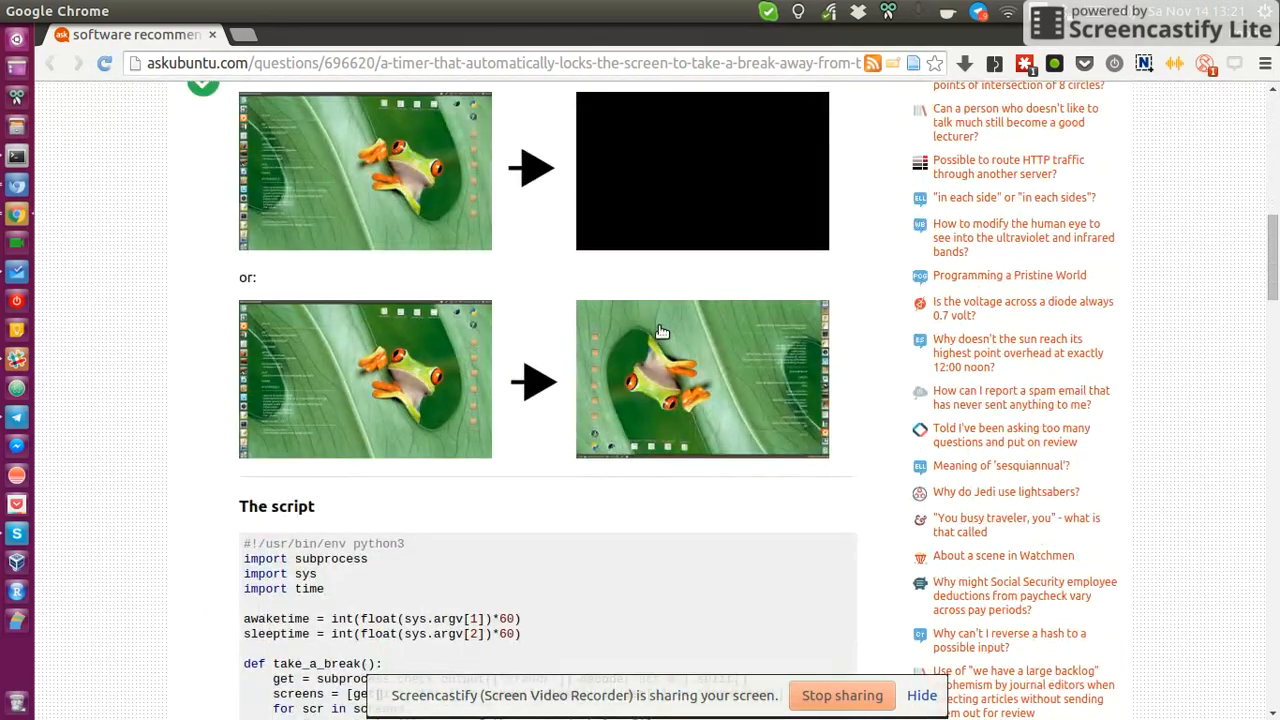
pyautogui.scroll(-3)
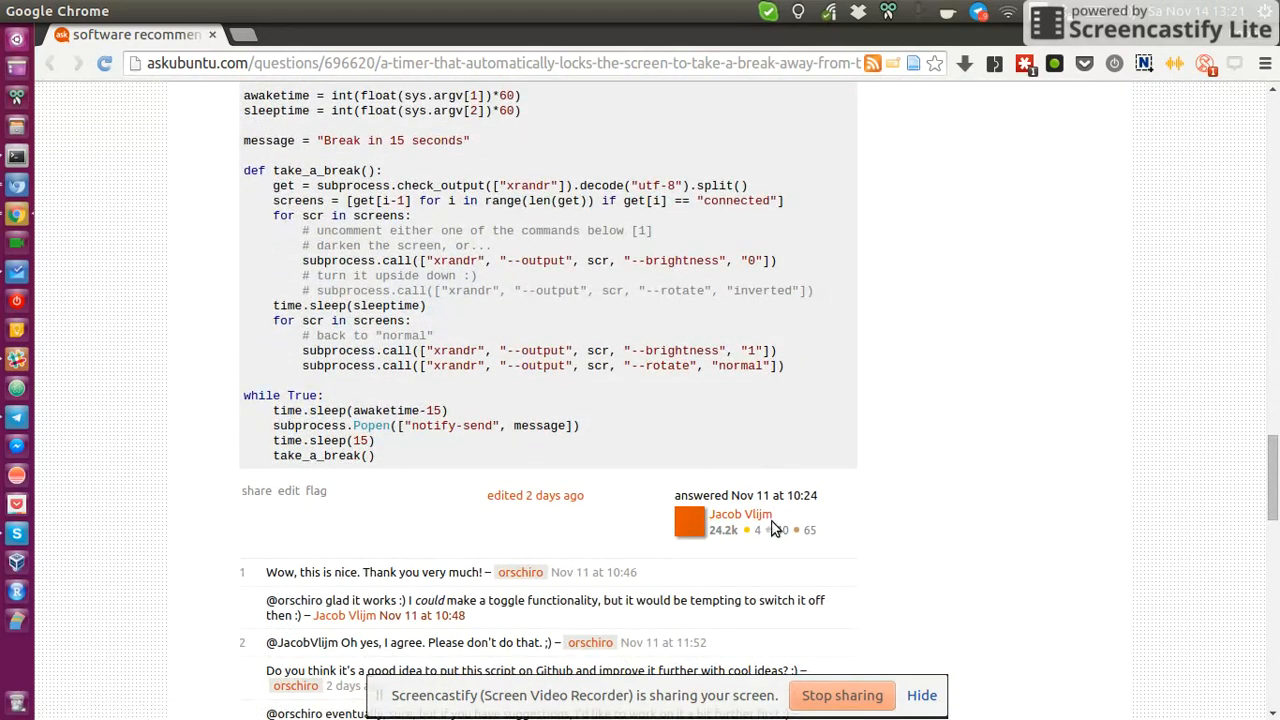
pyautogui.moveTo(843, 507)
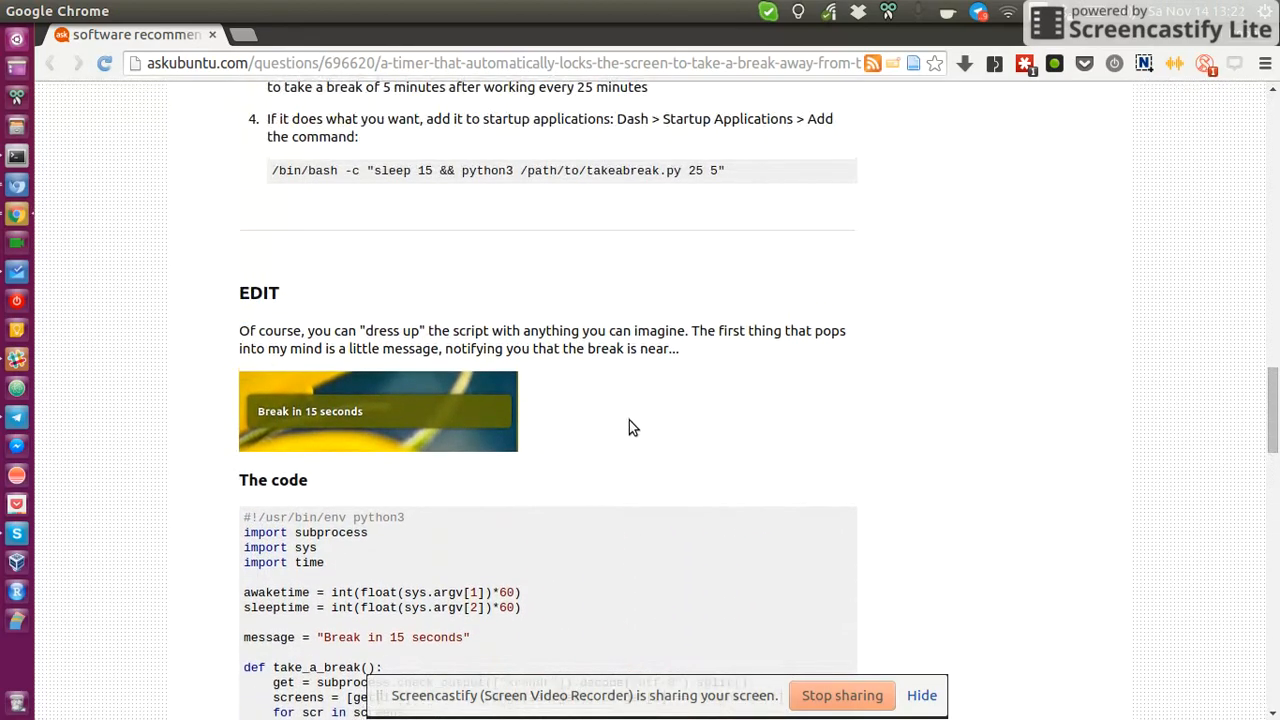
pyautogui.moveTo(577, 207)
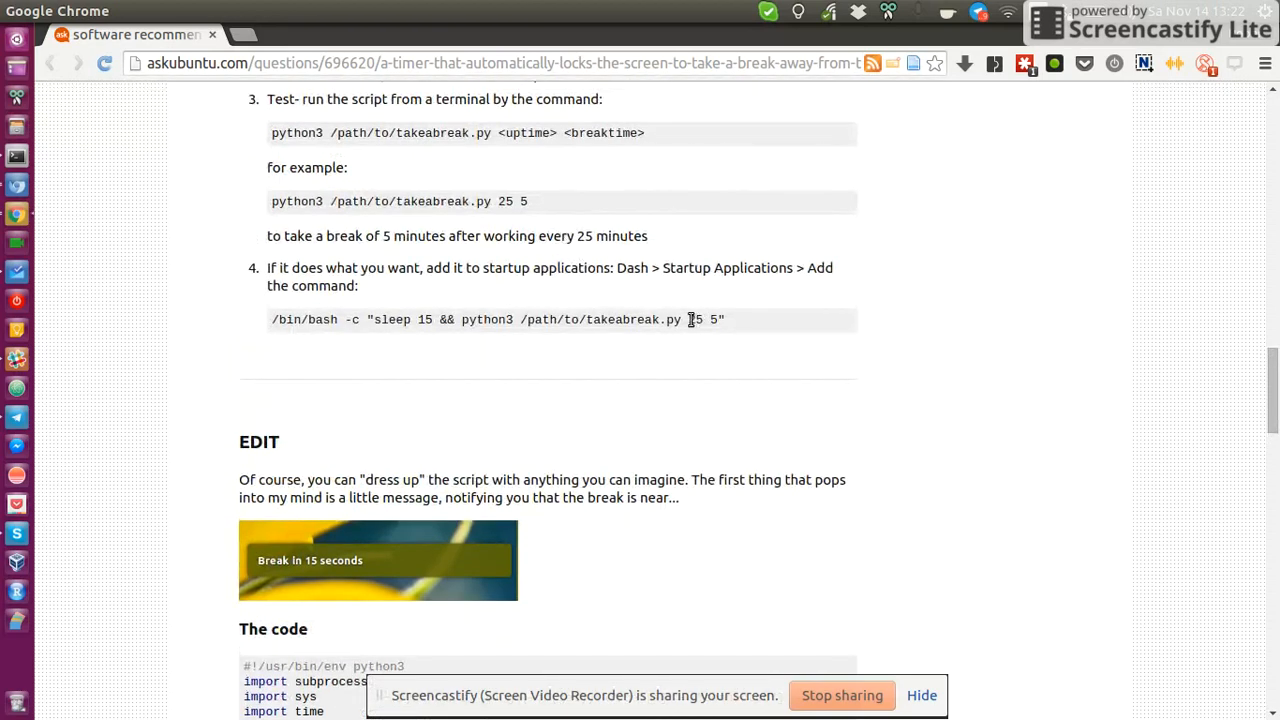
pyautogui.doubleClick(695, 319)
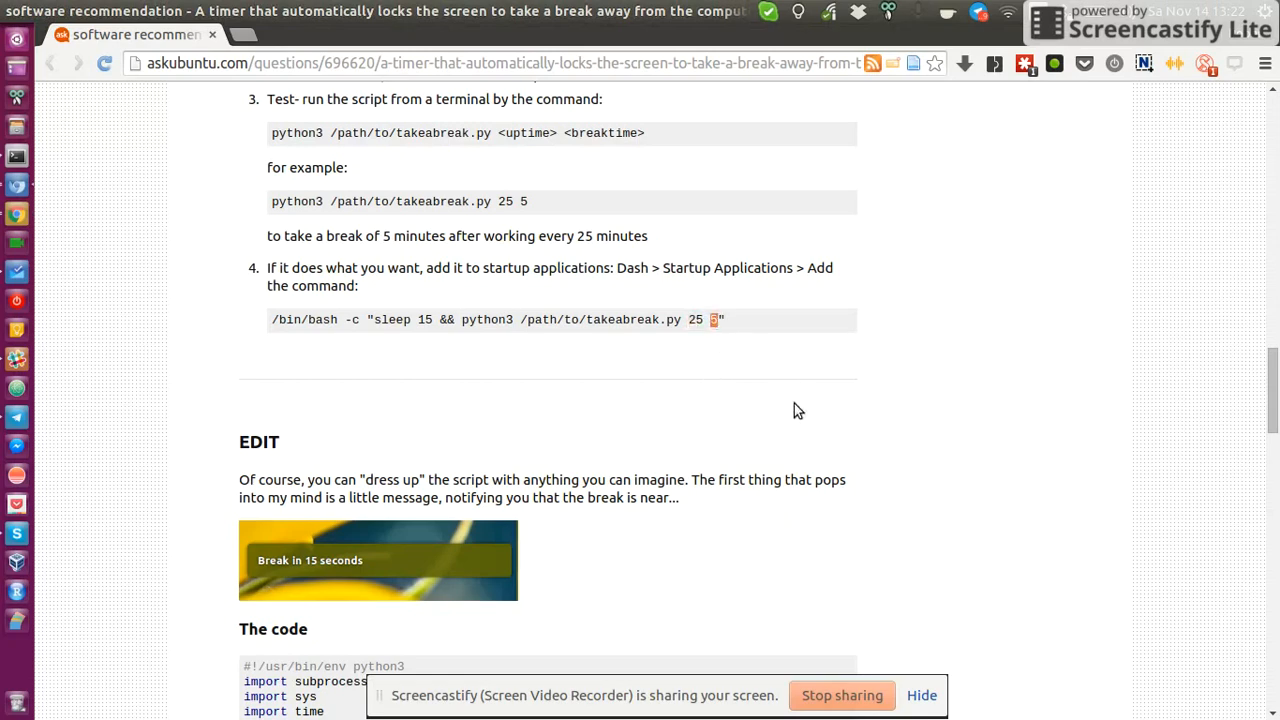
pyautogui.moveTo(505, 172)
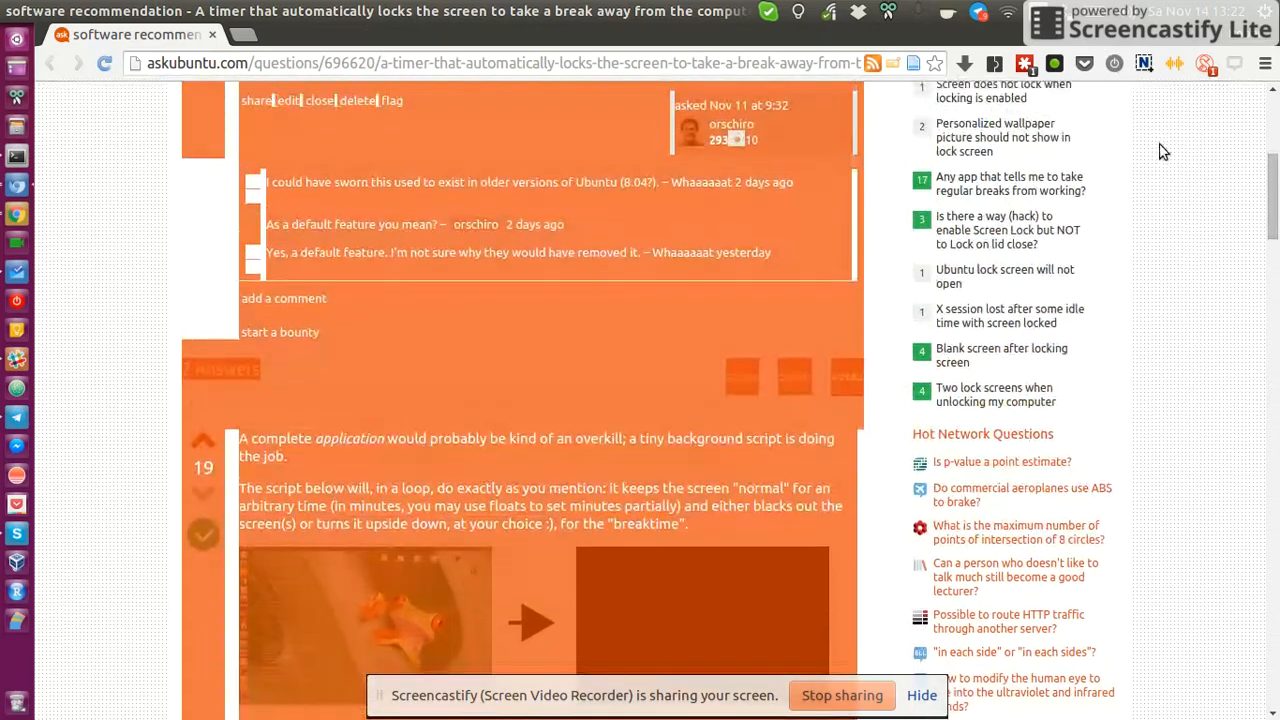
pyautogui.scroll(-3)
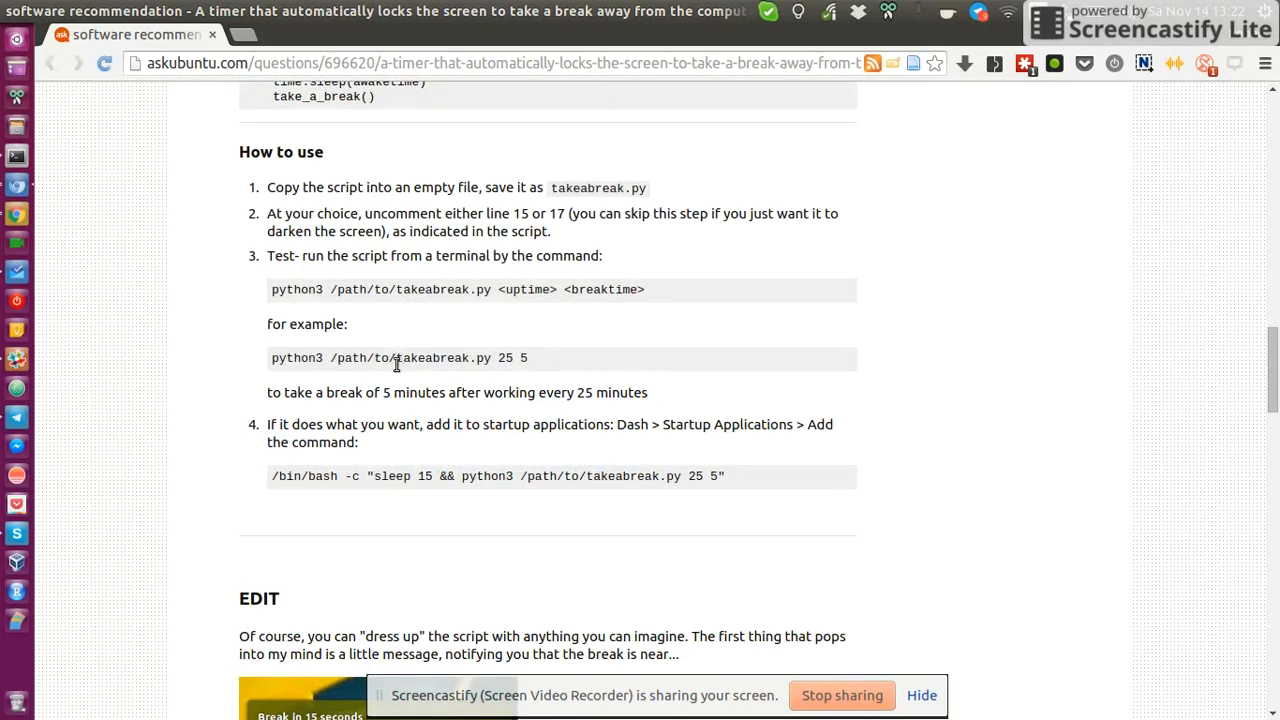
pyautogui.moveTo(475, 378)
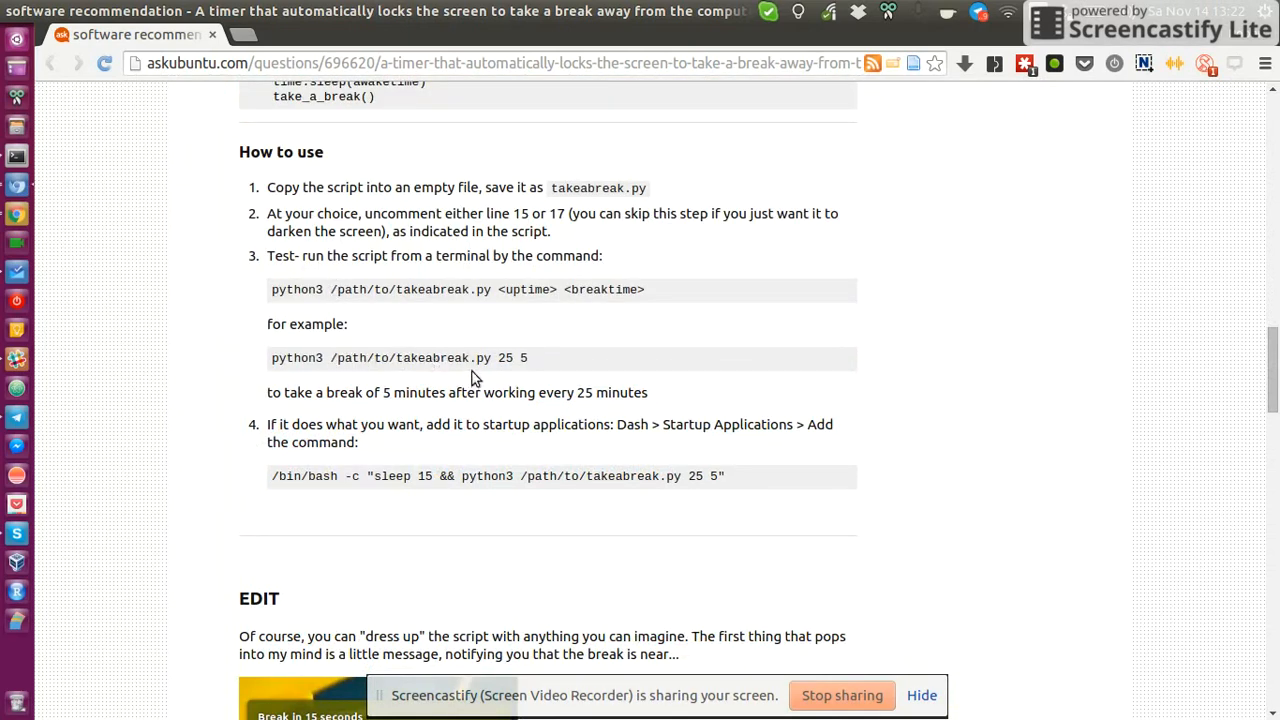
pyautogui.moveTo(533, 361)
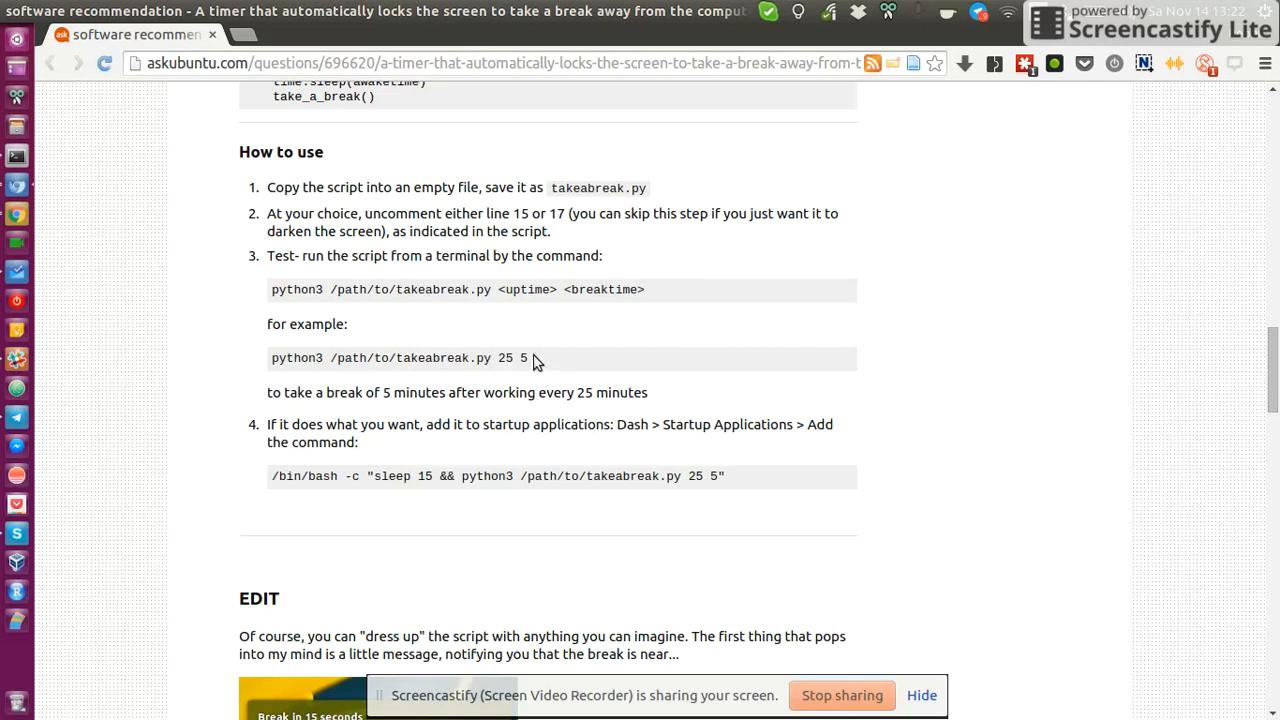
pyautogui.moveTo(633, 380)
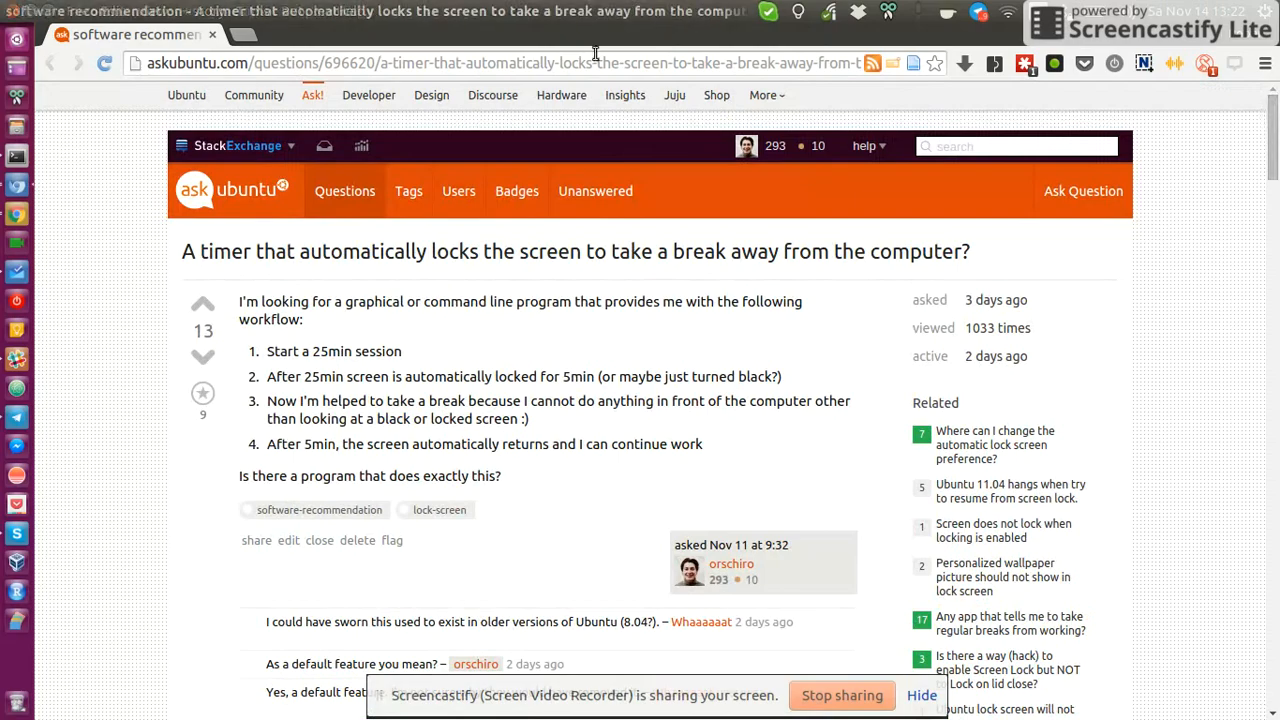
pyautogui.moveTo(1213, 230)
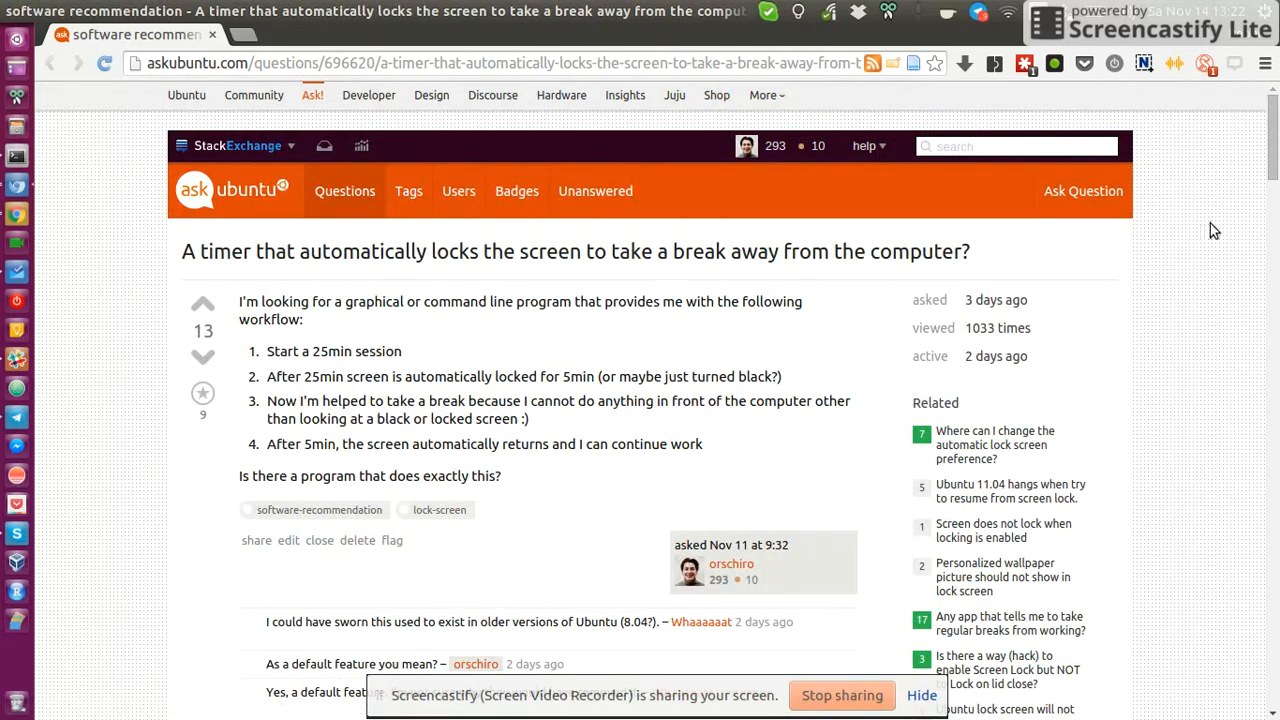
# Scroll to the EDIT section showing the script version with a 15-second break warning
pyautogui.scroll(-3)
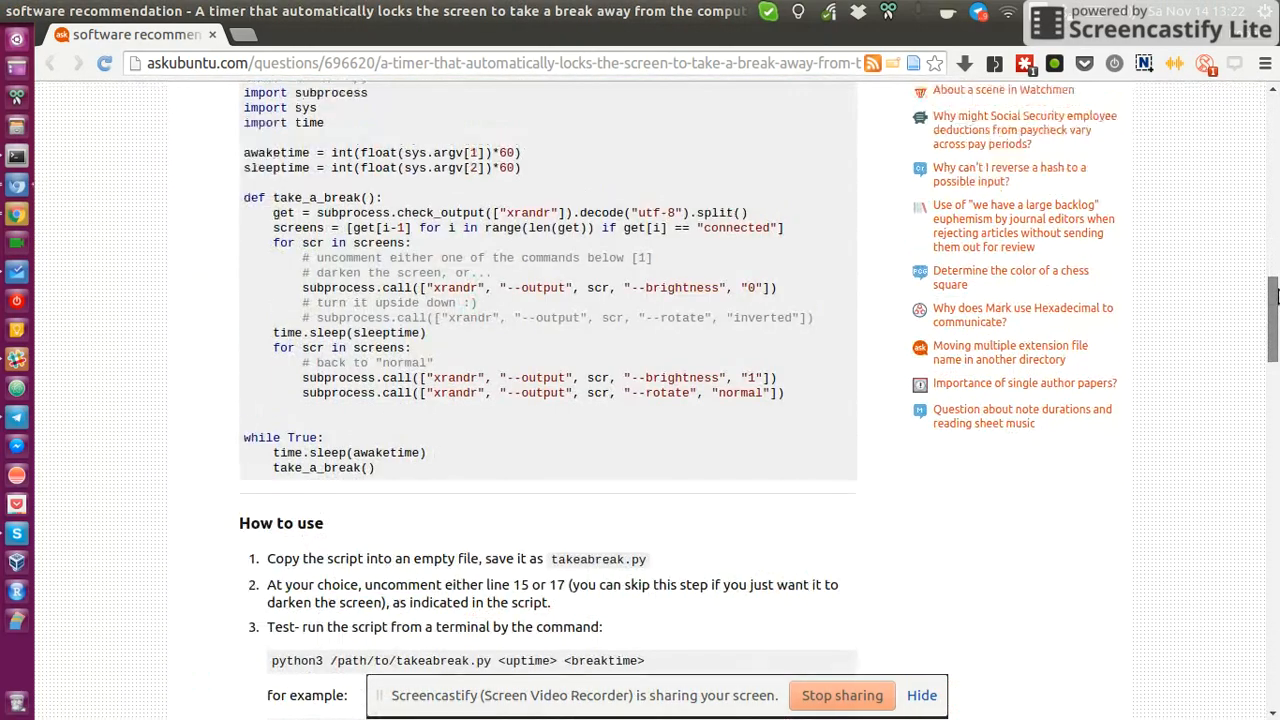
pyautogui.scroll(3)
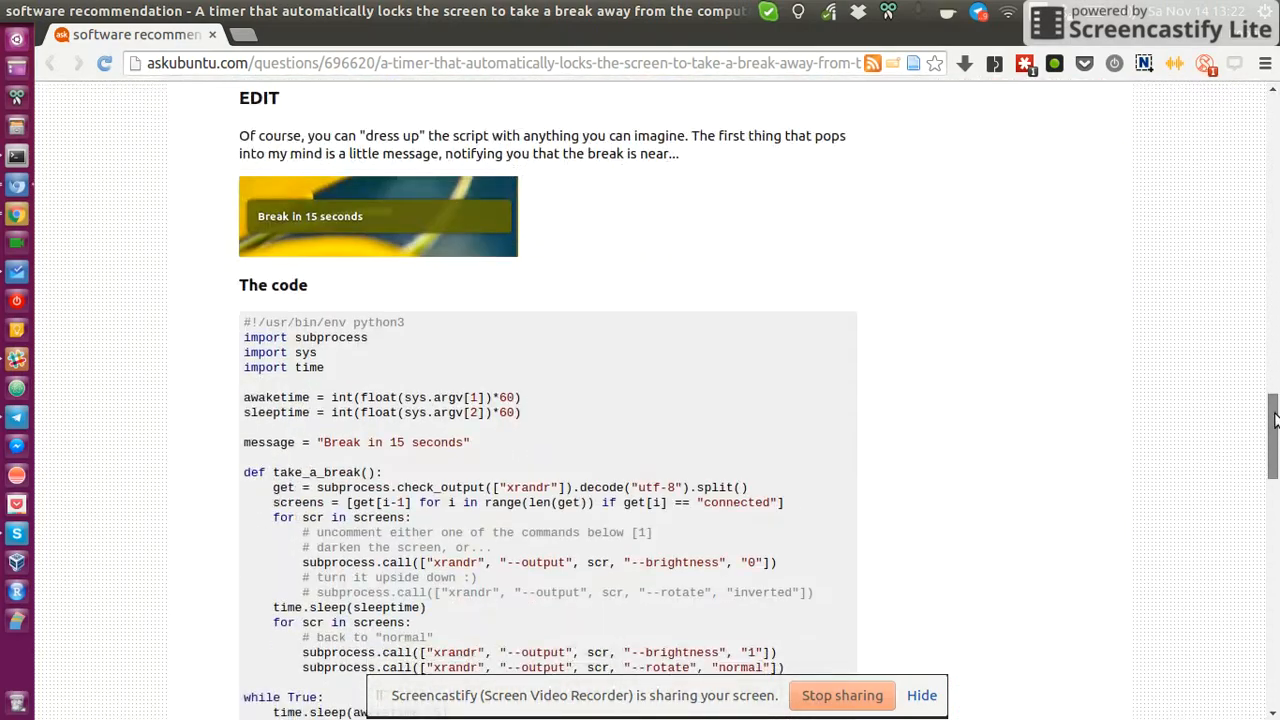
pyautogui.scroll(-3)
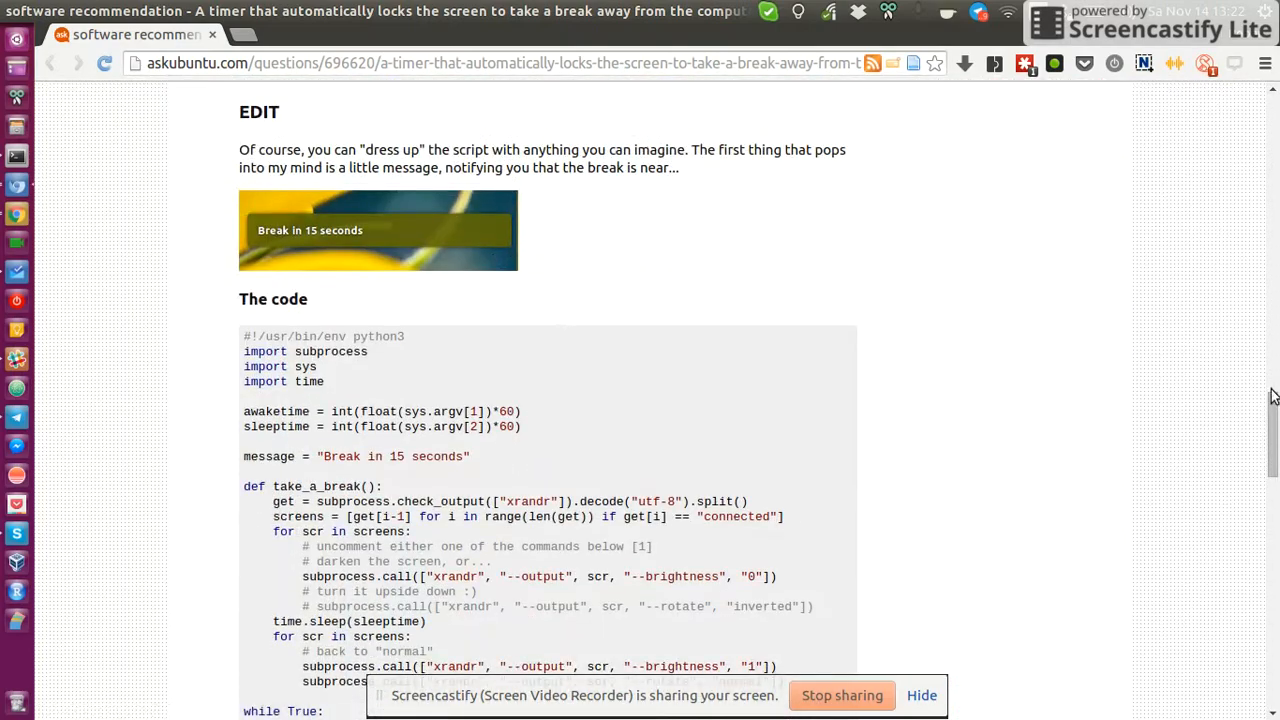
pyautogui.scroll(-3)
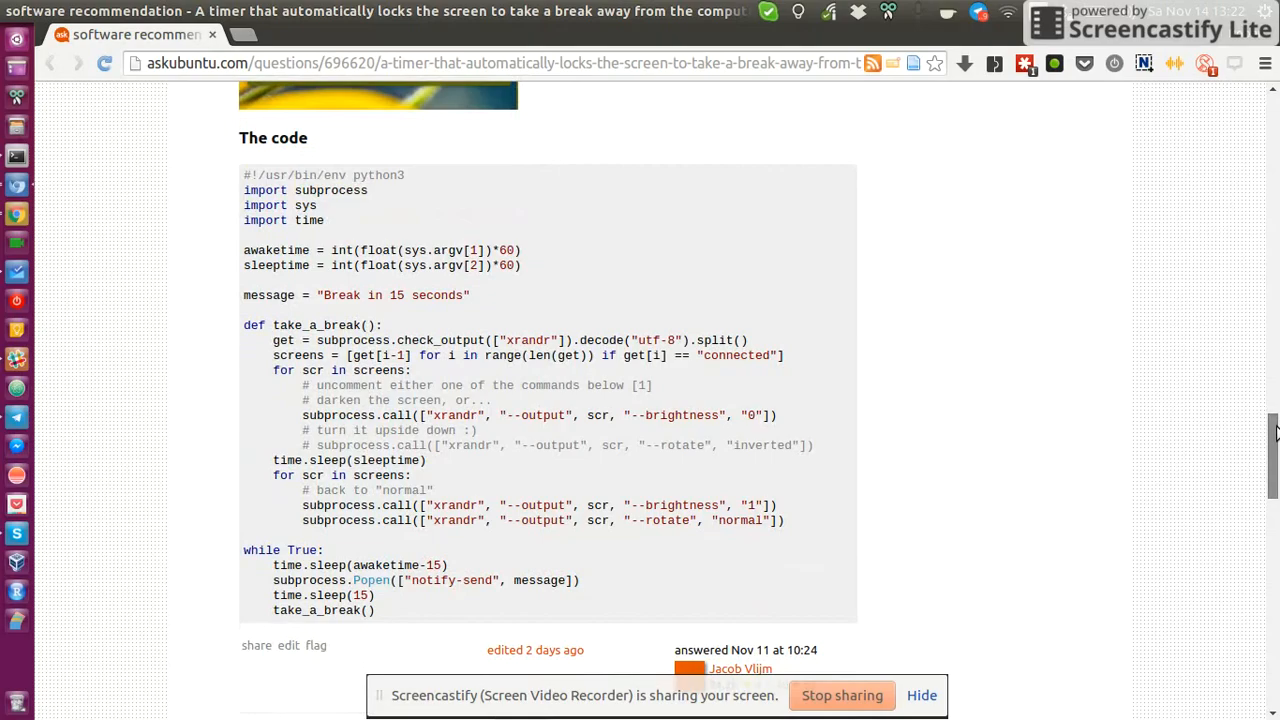
pyautogui.scroll(-3)
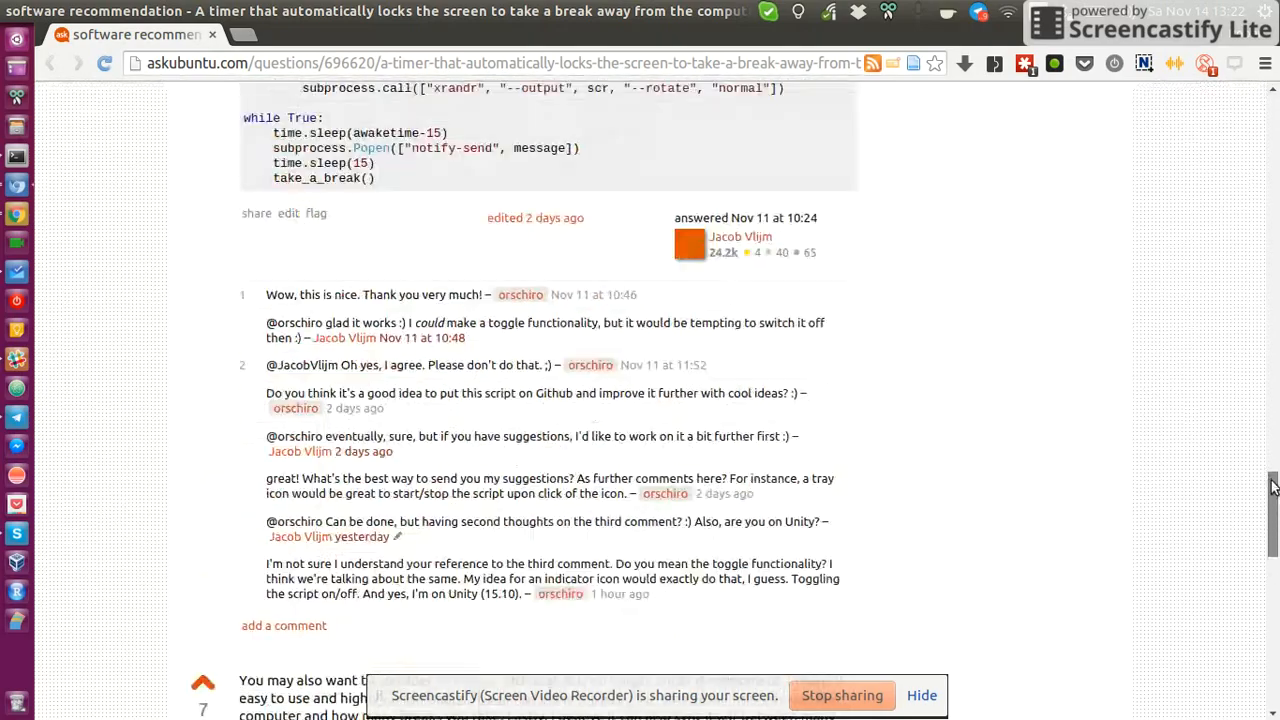
pyautogui.scroll(3)
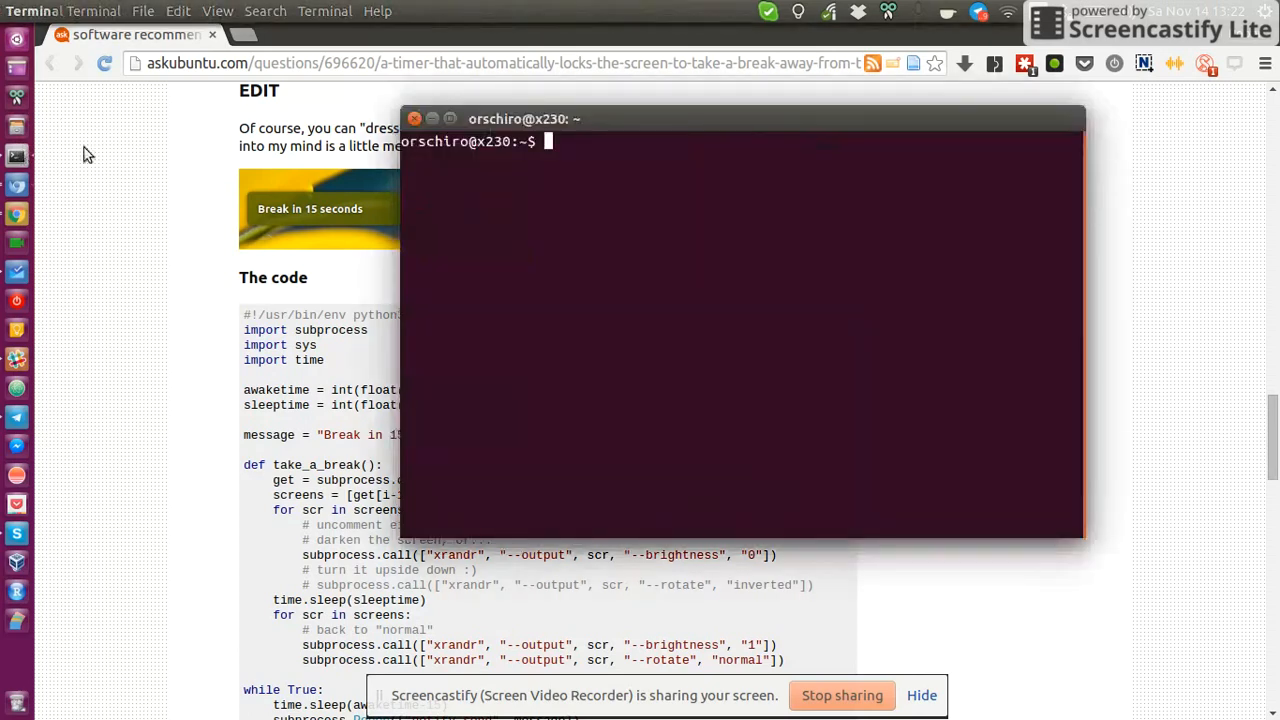
# Enter the python3 Bin/takeabreak.py command with 1-minute work and break durations
pyautogui.write('python3 Bin/takeabreak.py 25 5 # timer python rotate 25')
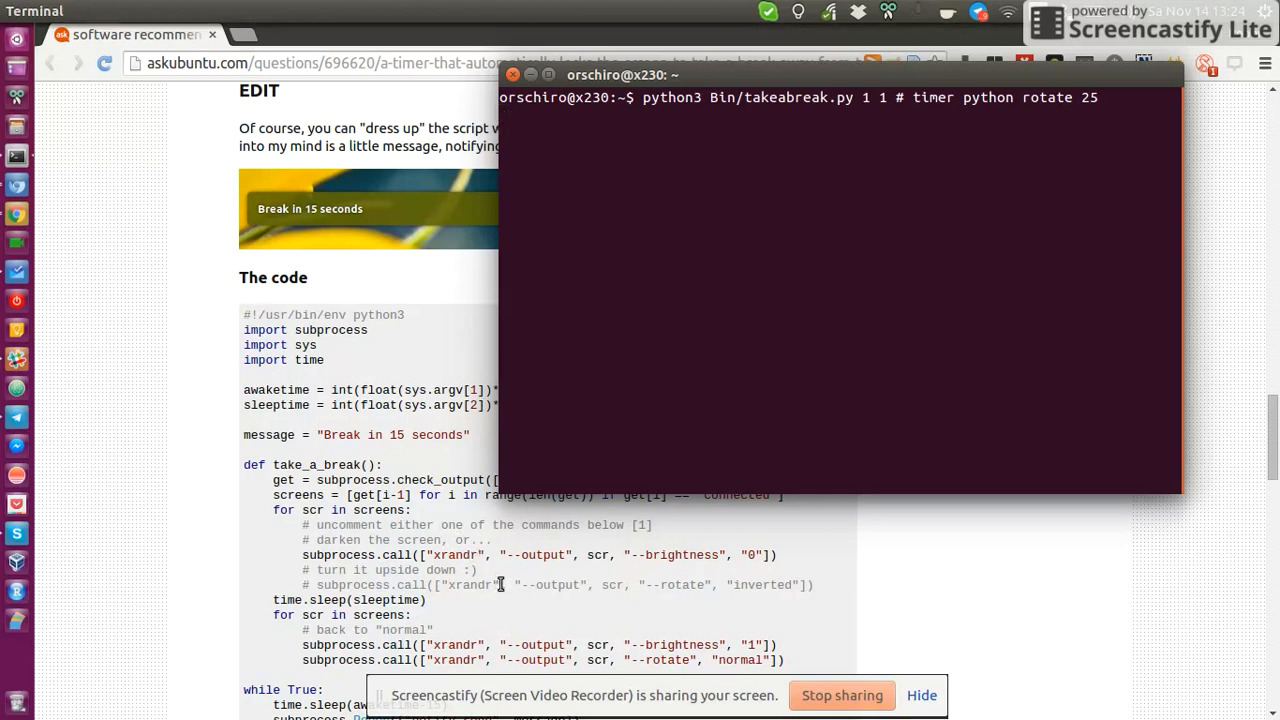
# Run takeabreak.py with 1-minute intervals, then interrupt it with Ctrl+C
pyautogui.press('Return')
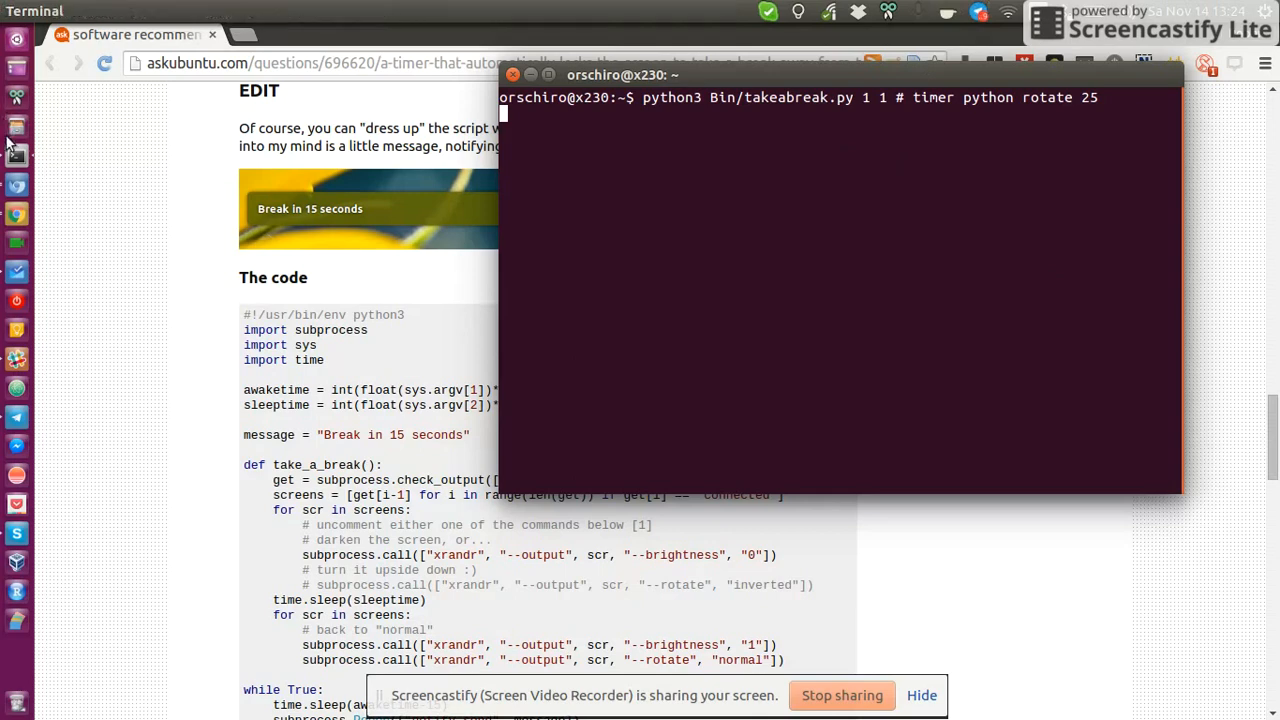
pyautogui.moveTo(330, 120)
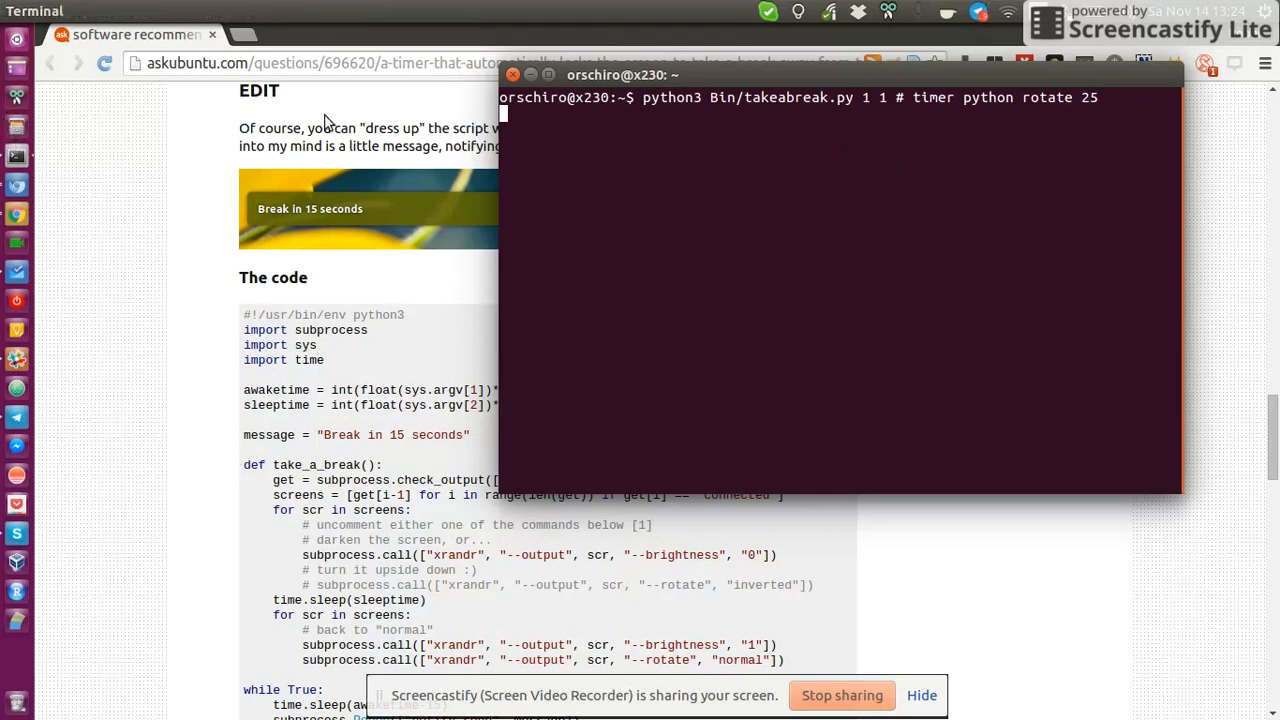
pyautogui.moveTo(601, 600)
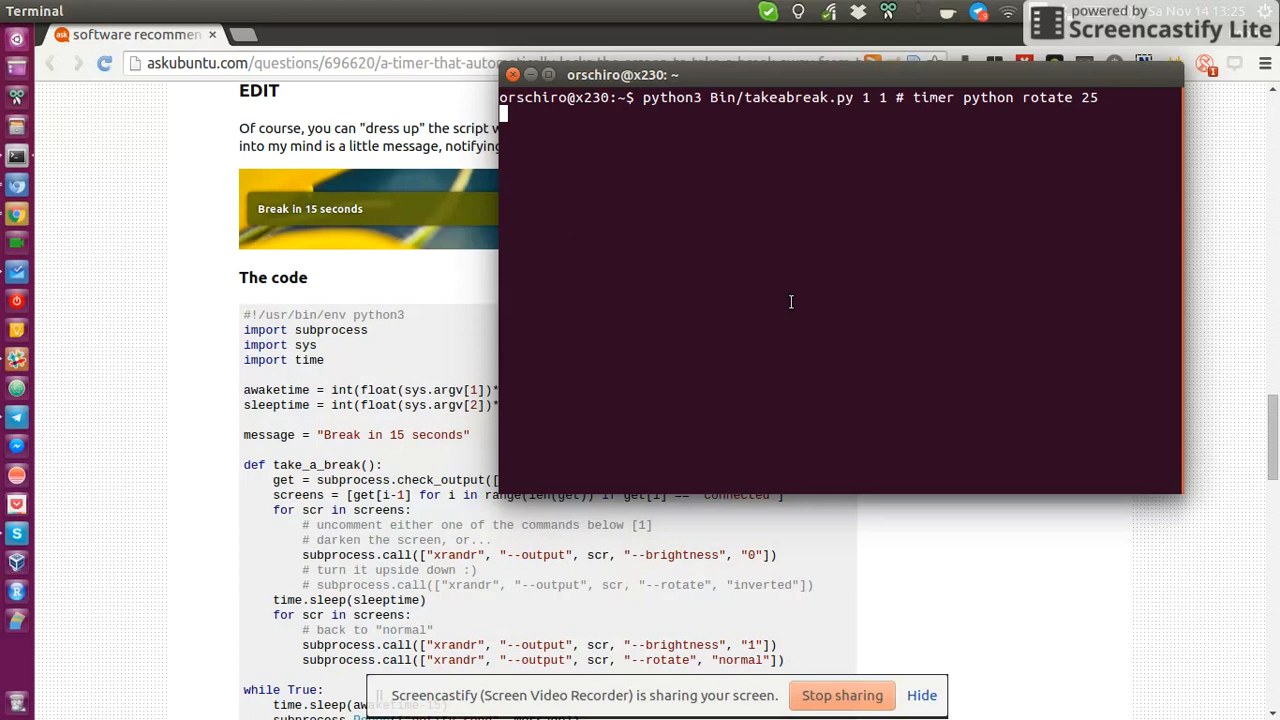
pyautogui.press('ctrl+c')
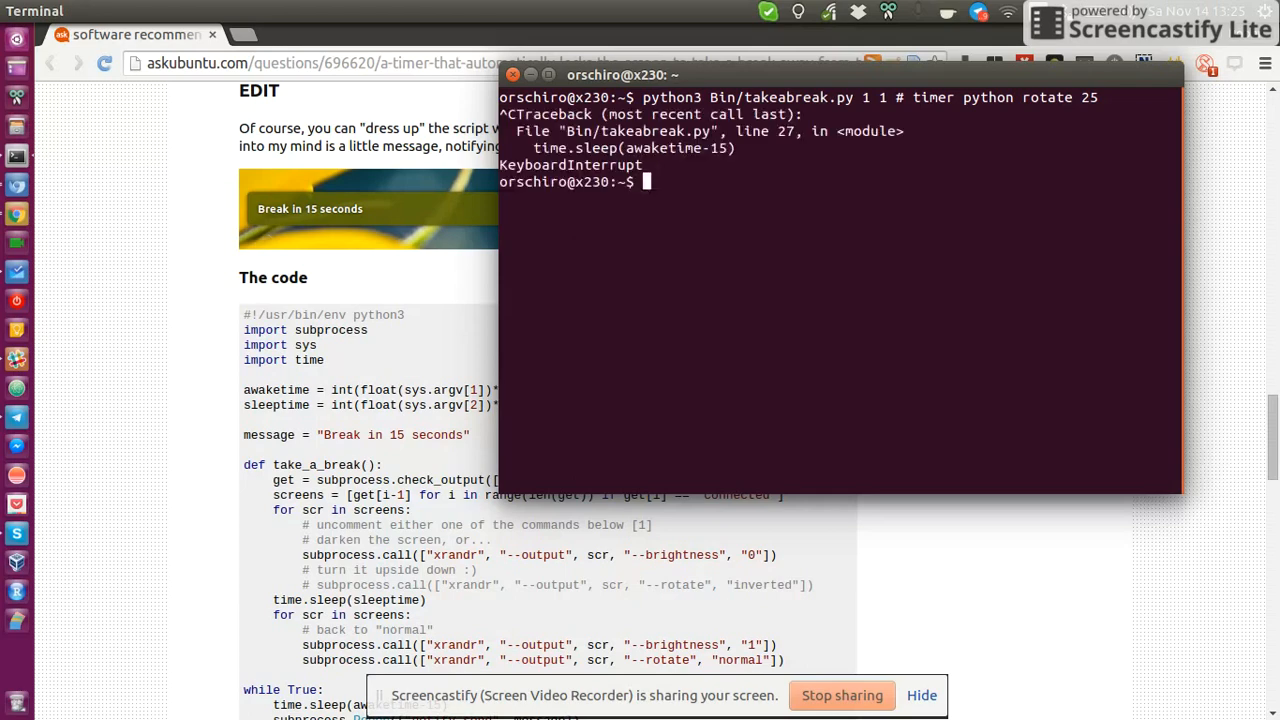